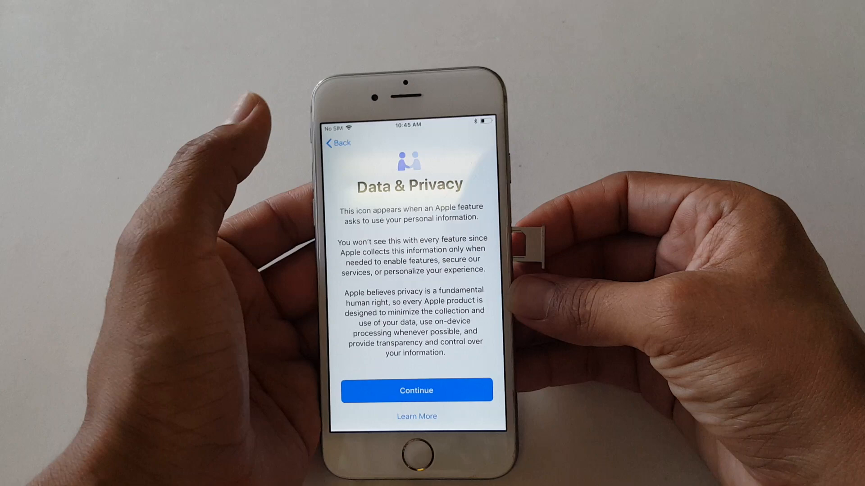
Accept the Data & Privacy notice with Continue, reaching the Quick Start screen.
click(417, 390)
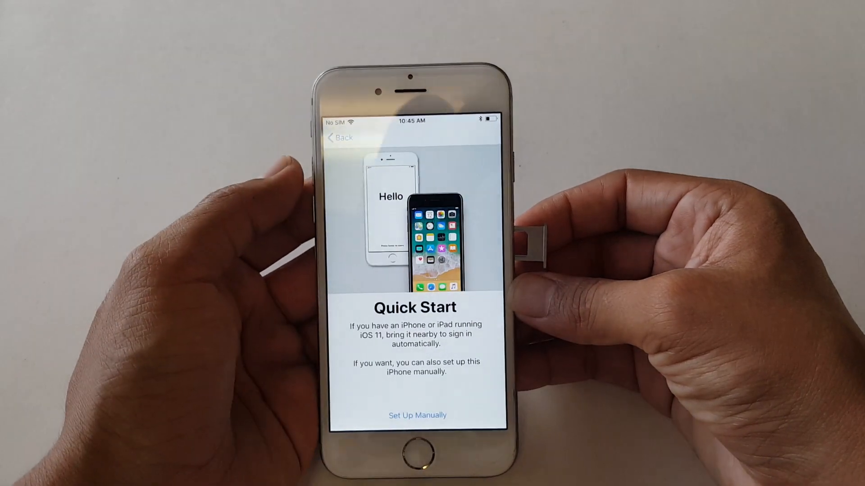